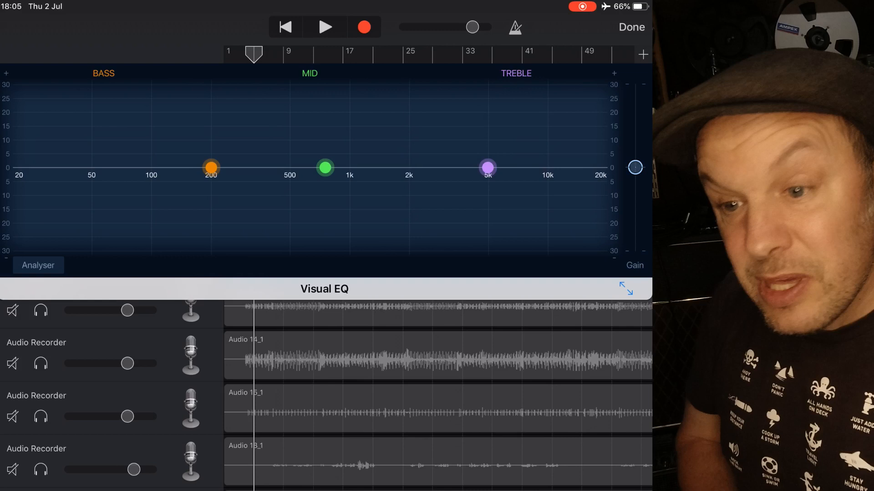
# Audition a mid lift, a treble boost and a bass boost near 400 Hz, then ease the bass back near flat.
pyautogui.moveTo(323, 167); pyautogui.dragTo(357, 160)
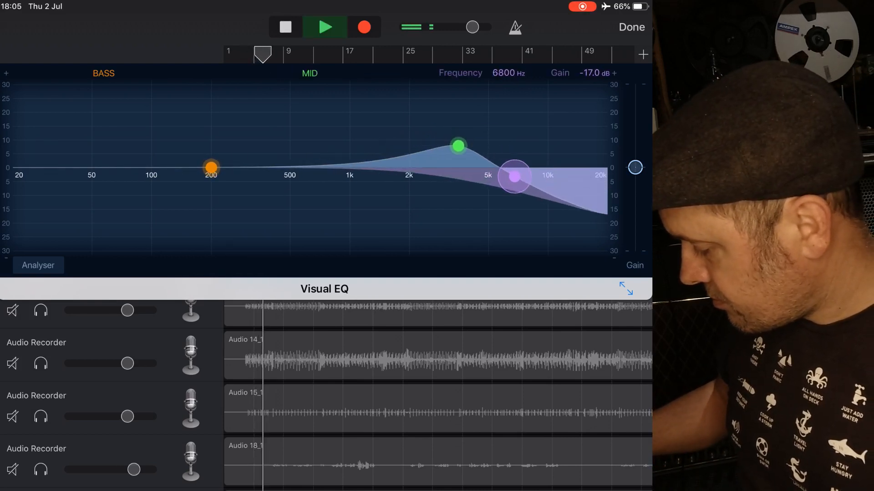
pyautogui.moveTo(457, 146); pyautogui.dragTo(495, 174)
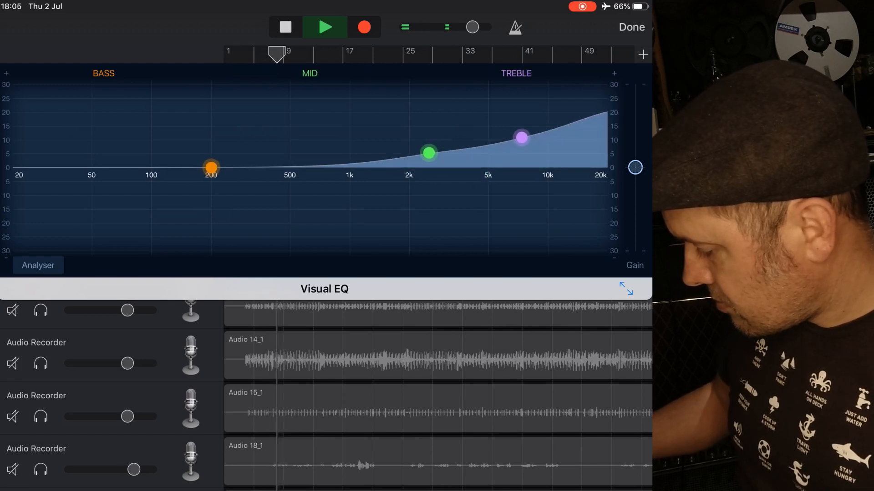
pyautogui.moveTo(210, 167); pyautogui.dragTo(282, 156)
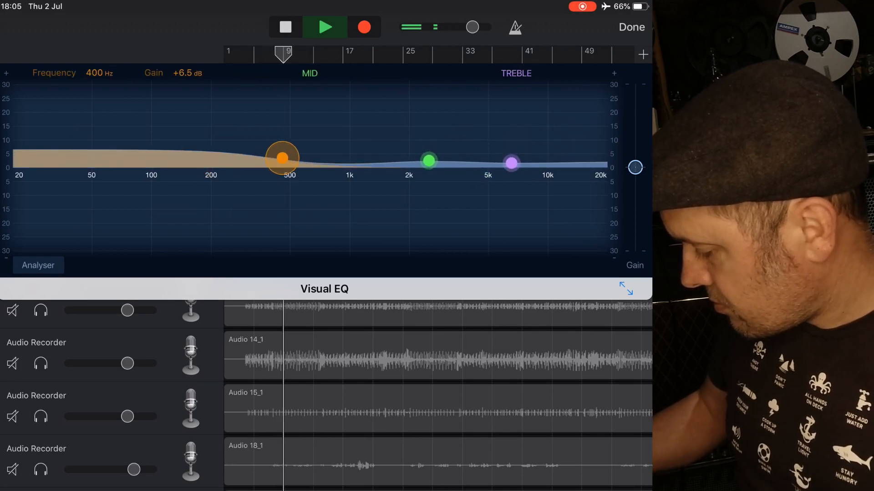
pyautogui.moveTo(281, 157); pyautogui.dragTo(248, 179)
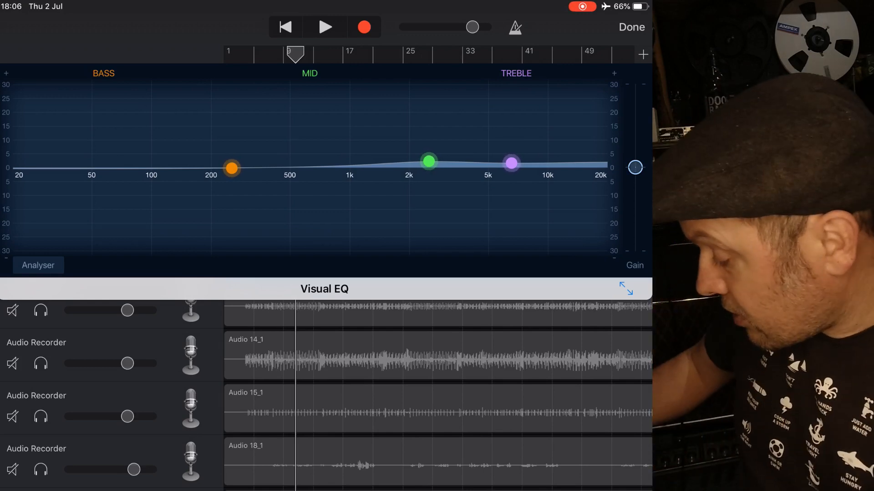
# Try a roughly +18 dB mid boost swept toward 1 kHz, then reset all Visual EQ bands to 0 dB.
pyautogui.moveTo(429, 162); pyautogui.dragTo(371, 118)
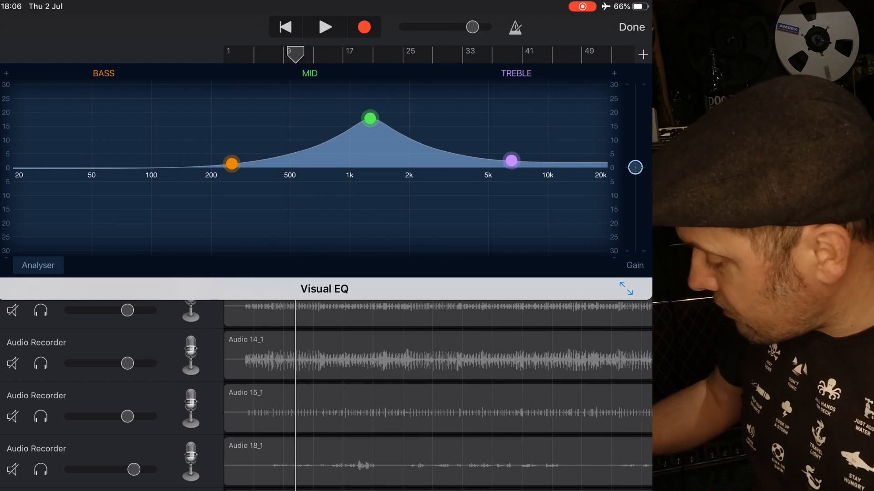
pyautogui.moveTo(369, 118); pyautogui.dragTo(349, 120)
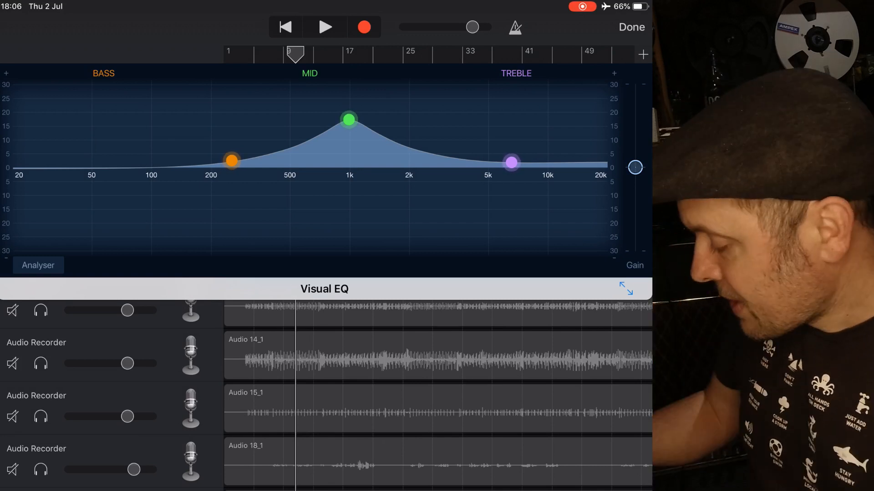
pyautogui.moveTo(348, 119); pyautogui.dragTo(325, 167)
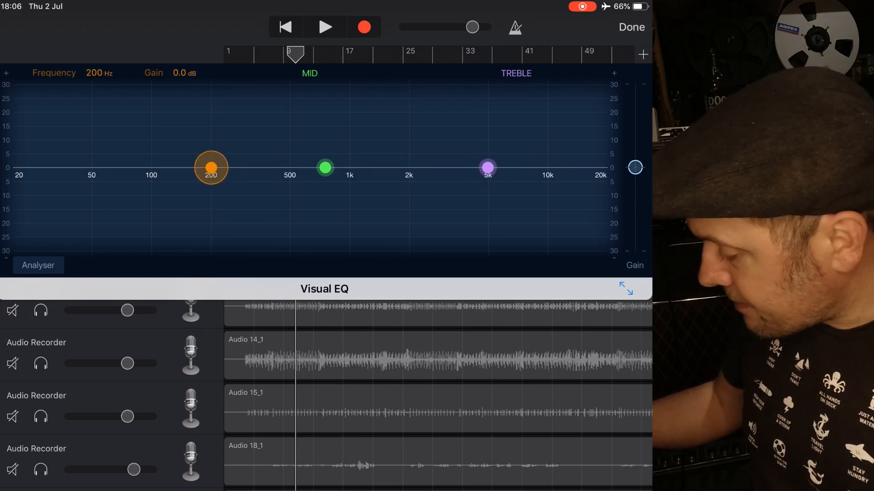
# Leave the Visual EQ for the Noise Gate, Compressor and Visual EQ chain and play the drums twice.
pyautogui.click(630, 27)
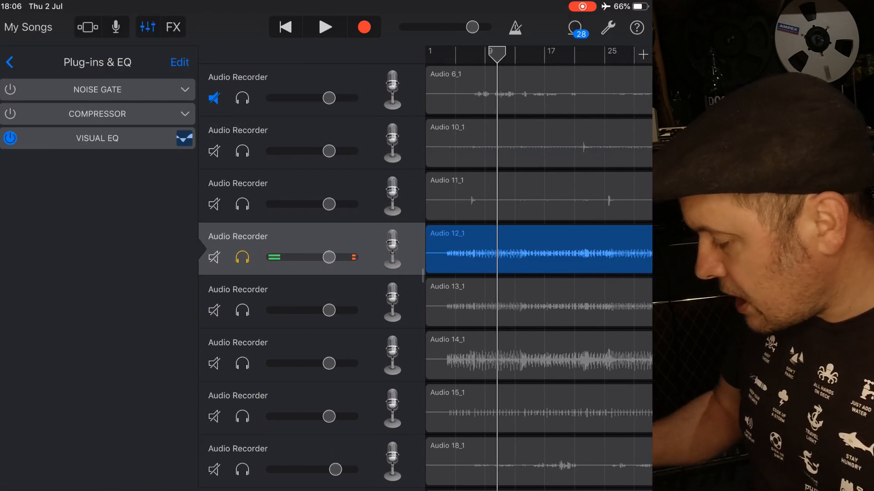
pyautogui.click(325, 26)
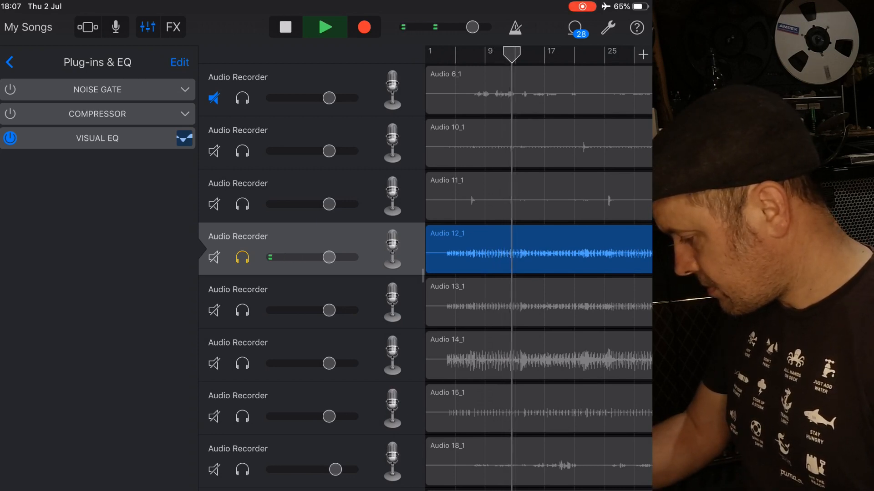
pyautogui.click(284, 27)
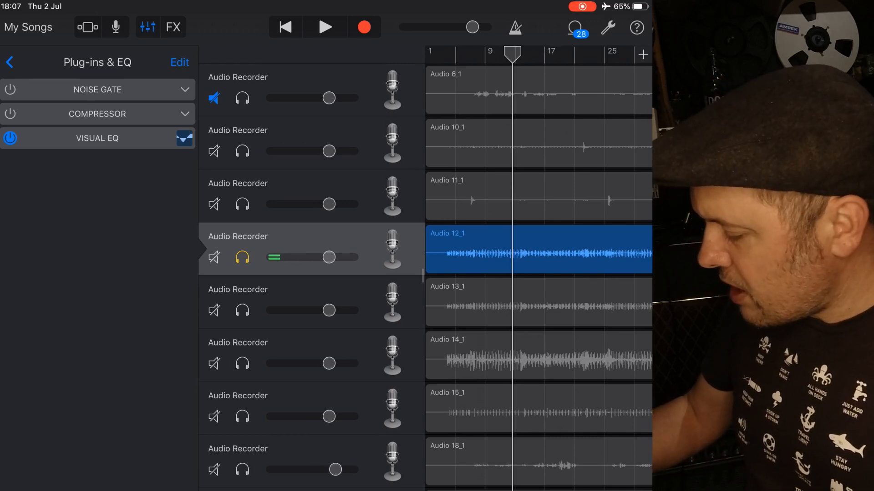
pyautogui.click(325, 26)
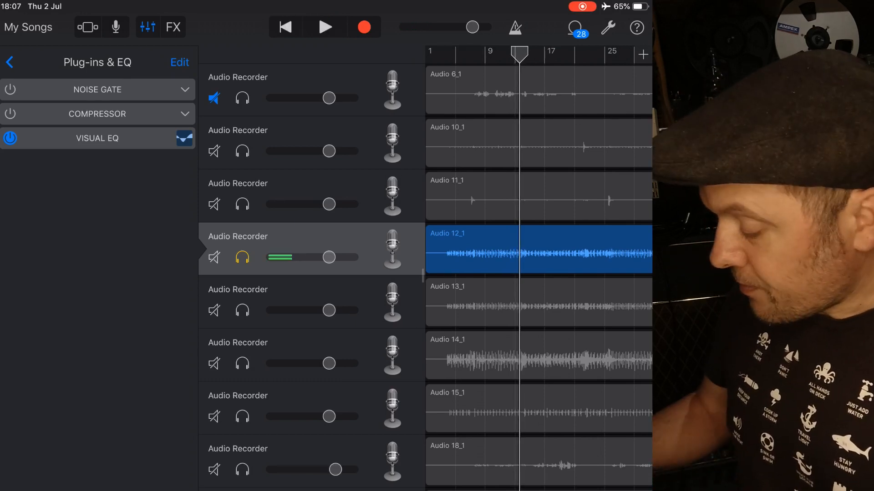
# Edit the plug-in chain and show the Audio Unit Extensions available for an empty slot.
pyautogui.click(179, 62)
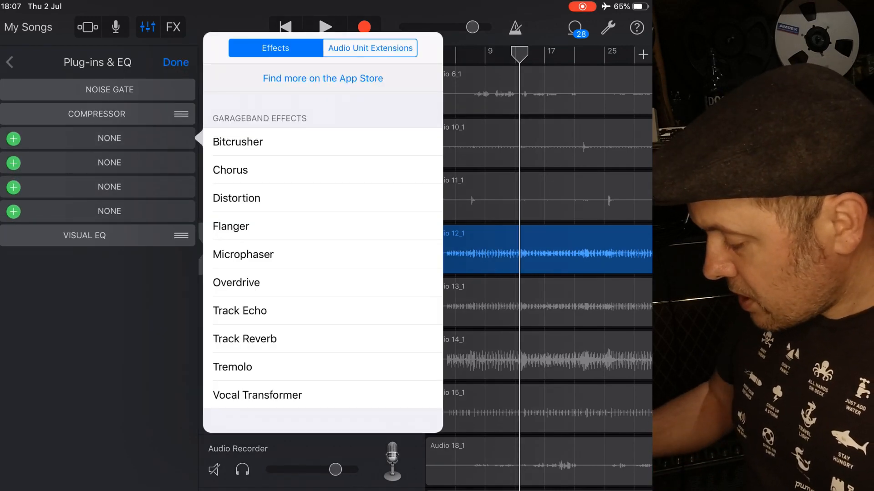
pyautogui.click(368, 47)
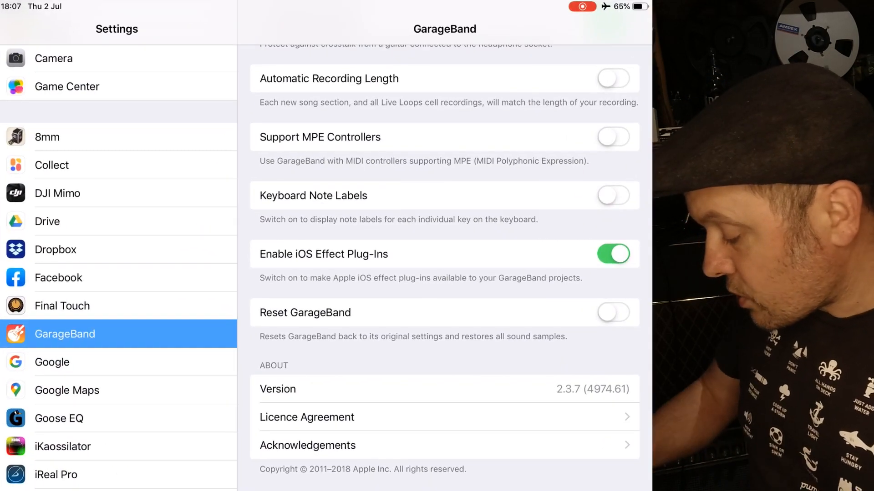
# Confirm in Settings that Enable iOS Effect Plug-Ins is switched on for GarageBand.
pyautogui.scroll(-3)
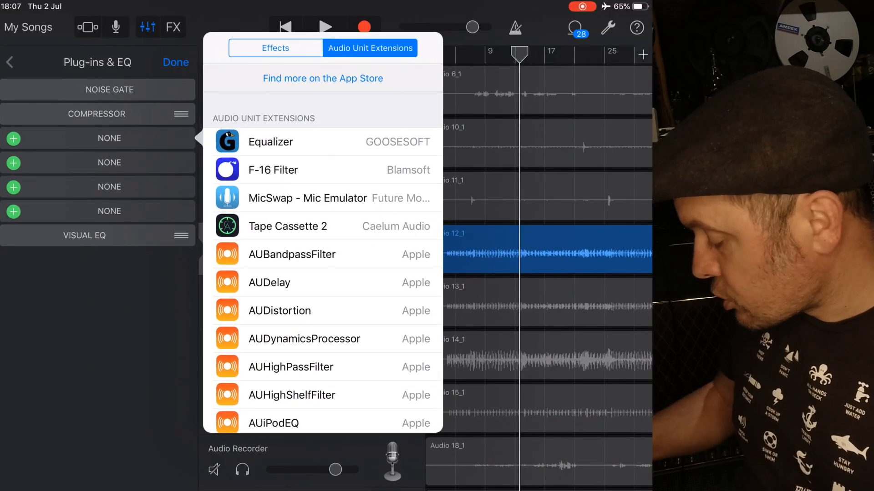
# Insert AUParametricEQ into the chain ahead of Visual EQ and finish editing.
pyautogui.scroll(-3)
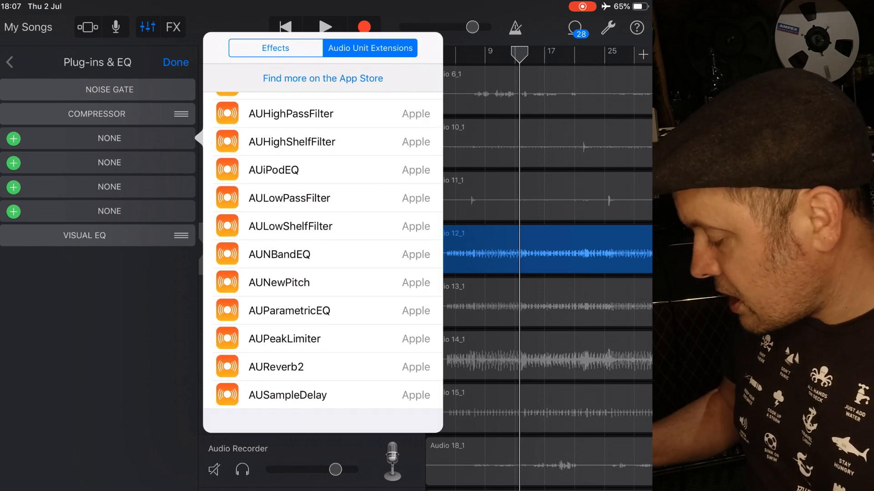
pyautogui.click(290, 310)
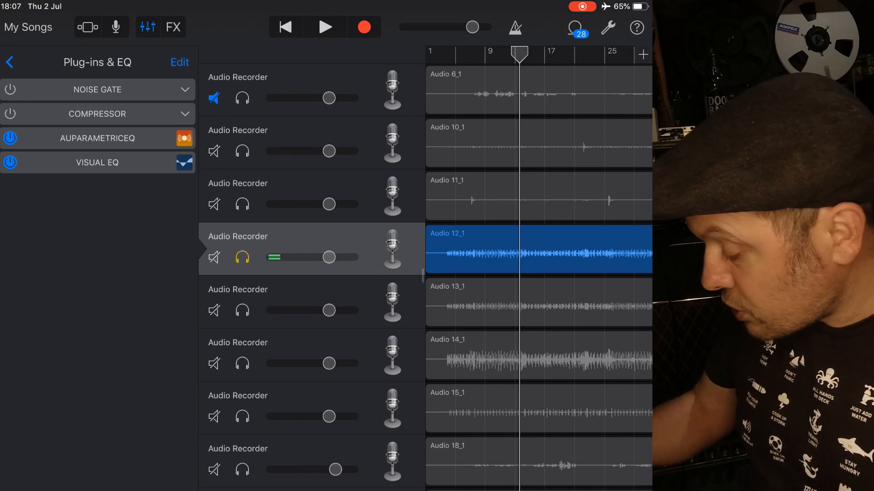
pyautogui.click(97, 138)
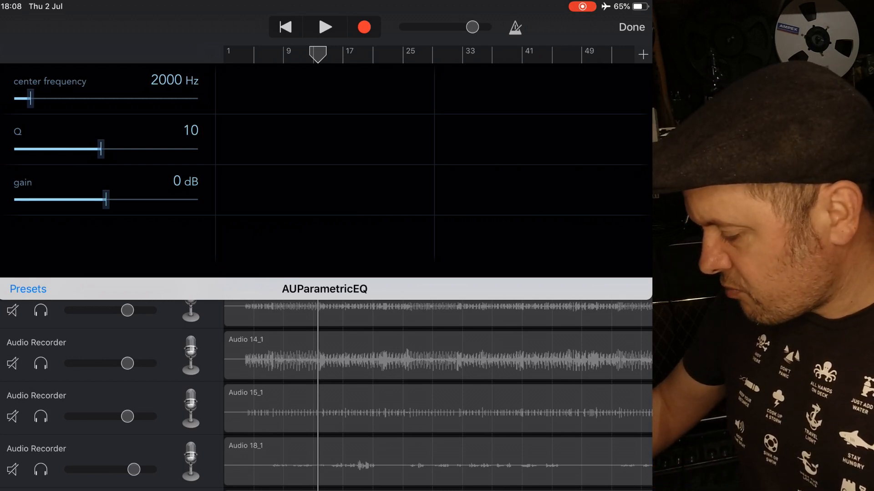
# Tune the AUParametricEQ center to 784.1 Hz and set Q to 20, then back it off to about 14.4.
pyautogui.moveTo(25, 99); pyautogui.dragTo(19, 100)
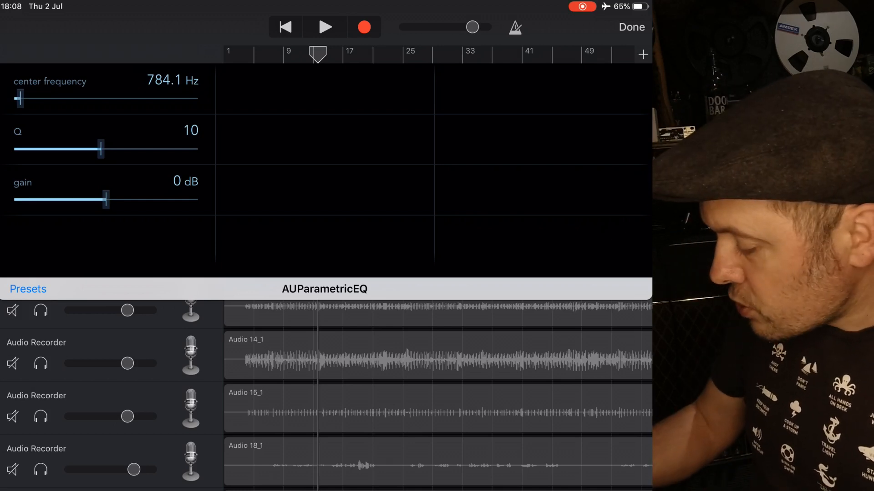
pyautogui.moveTo(101, 148); pyautogui.dragTo(16, 148)
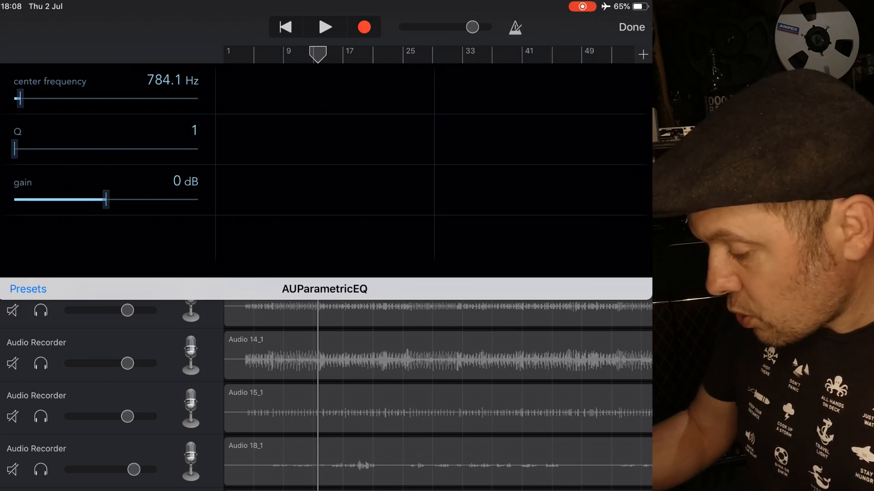
pyautogui.moveTo(15, 148); pyautogui.dragTo(195, 148)
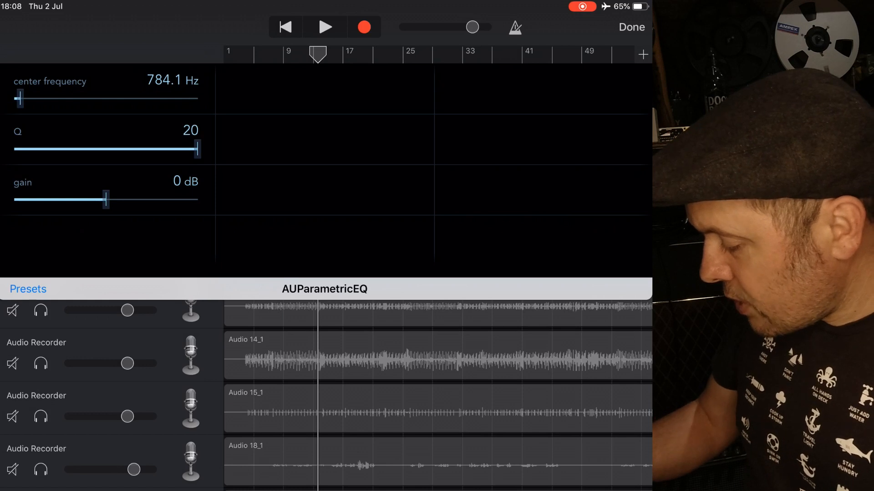
pyautogui.moveTo(195, 148); pyautogui.dragTo(162, 148)
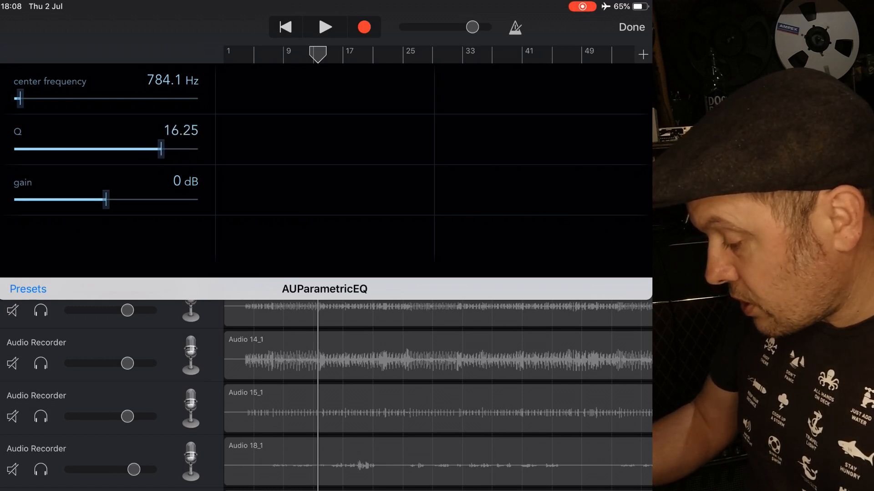
pyautogui.moveTo(162, 148); pyautogui.dragTo(143, 149)
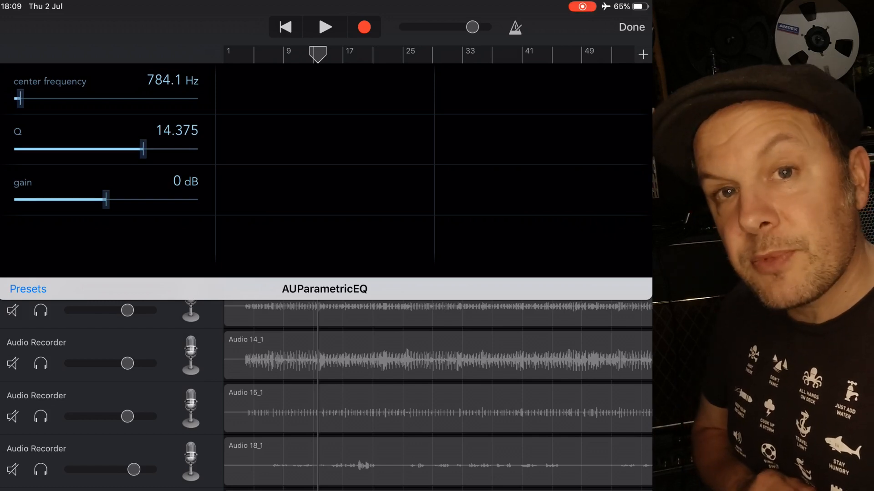
# During playback audition cuts of -12, 0 and -9 dB at 784.1 Hz, settle on -10 dB, and return to the plug-in list.
pyautogui.click(325, 27)
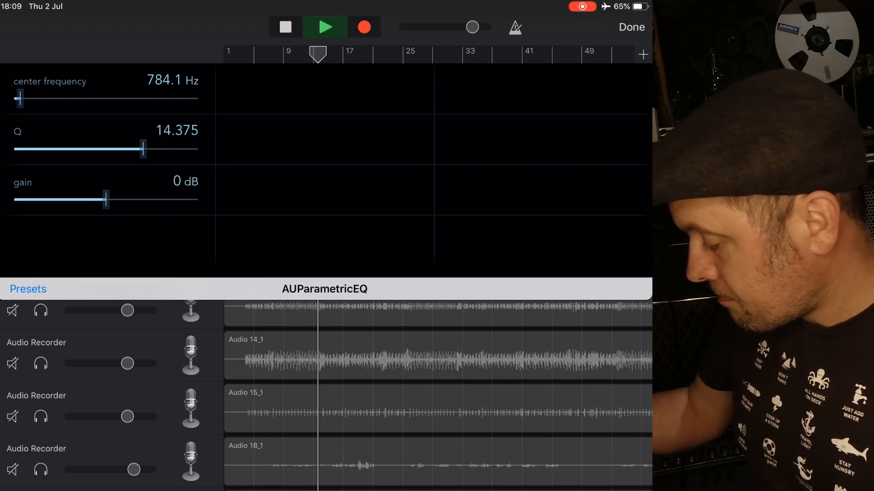
pyautogui.moveTo(106, 199); pyautogui.dragTo(102, 199)
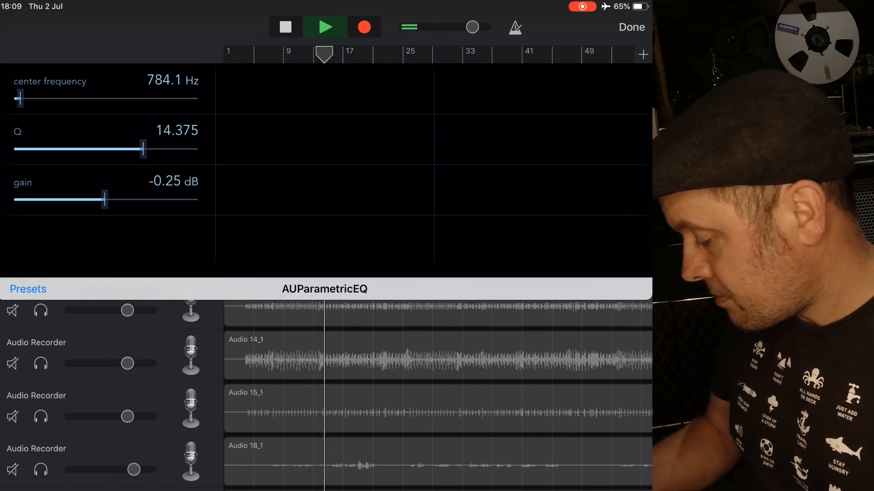
pyautogui.moveTo(103, 200); pyautogui.dragTo(49, 199)
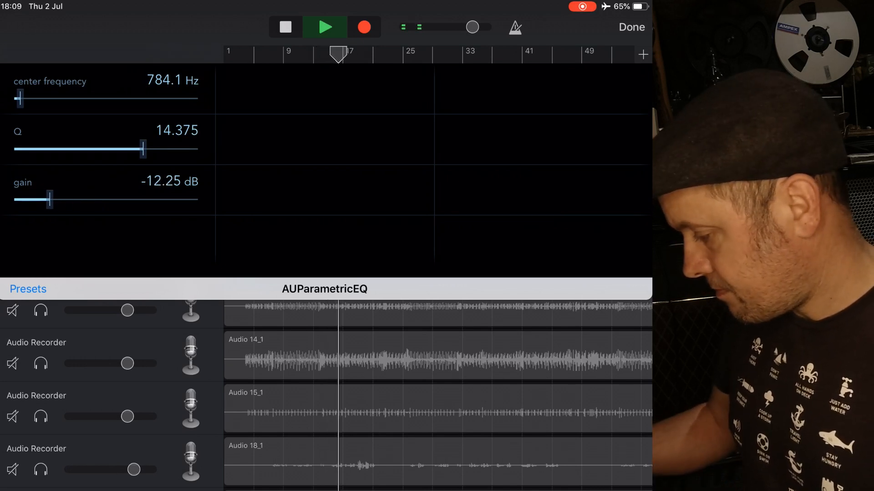
pyautogui.moveTo(50, 199); pyautogui.dragTo(105, 200)
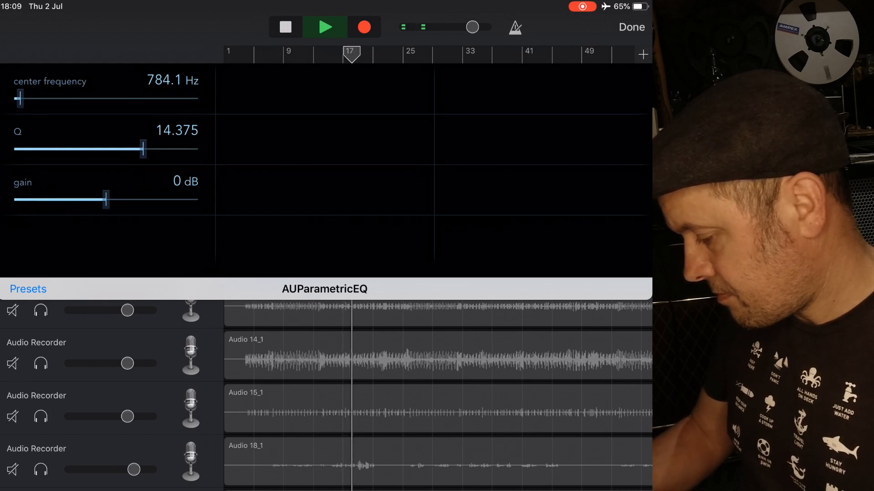
pyautogui.moveTo(105, 200); pyautogui.dragTo(62, 199)
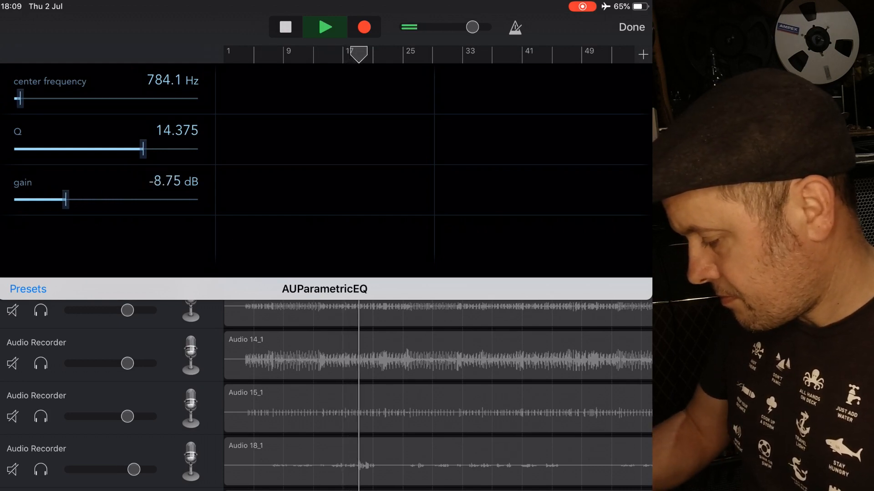
pyautogui.moveTo(65, 200); pyautogui.dragTo(55, 200)
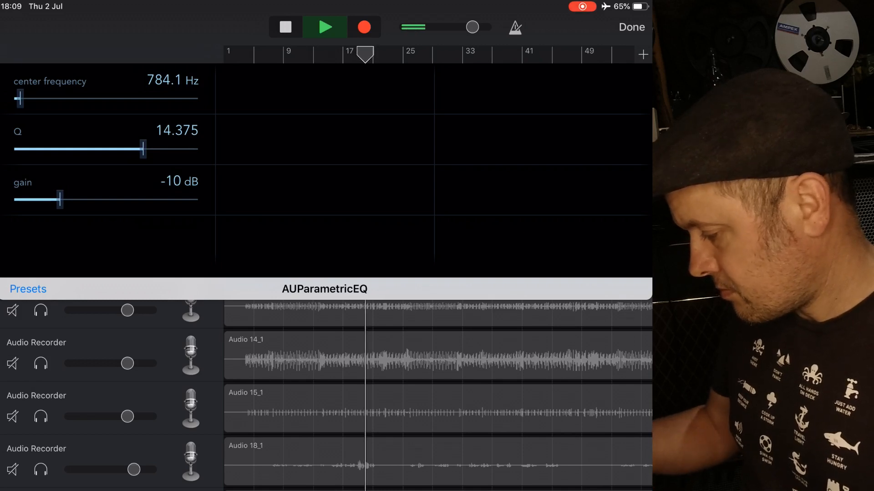
pyautogui.click(285, 26)
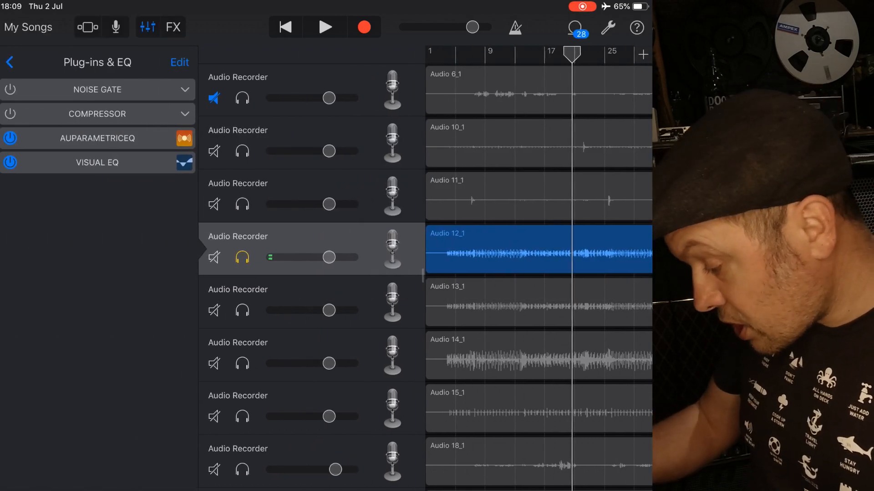
# In Visual EQ, rewind the playhead, play the track and move the Mid band to about 800 Hz.
pyautogui.click(97, 162)
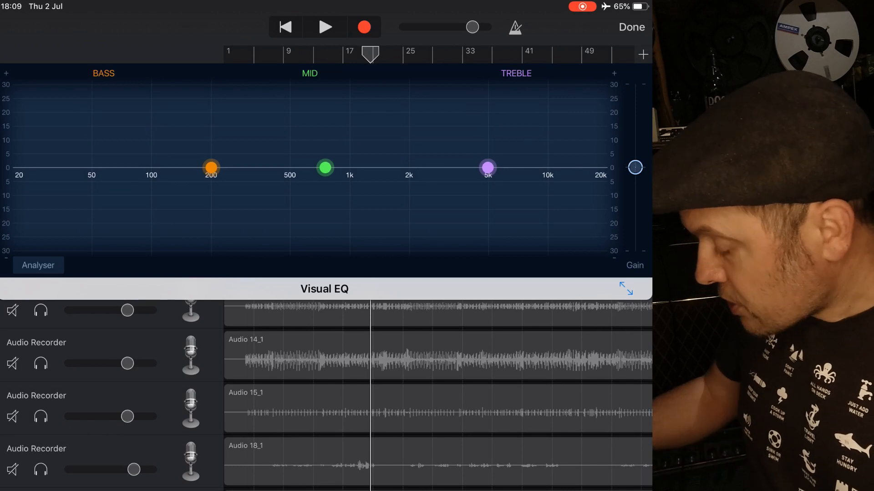
pyautogui.moveTo(369, 55); pyautogui.dragTo(269, 55)
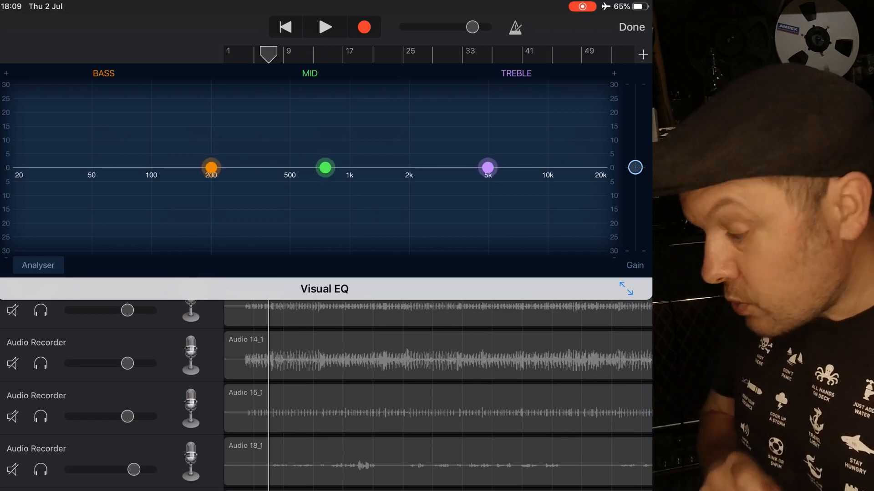
pyautogui.click(325, 167)
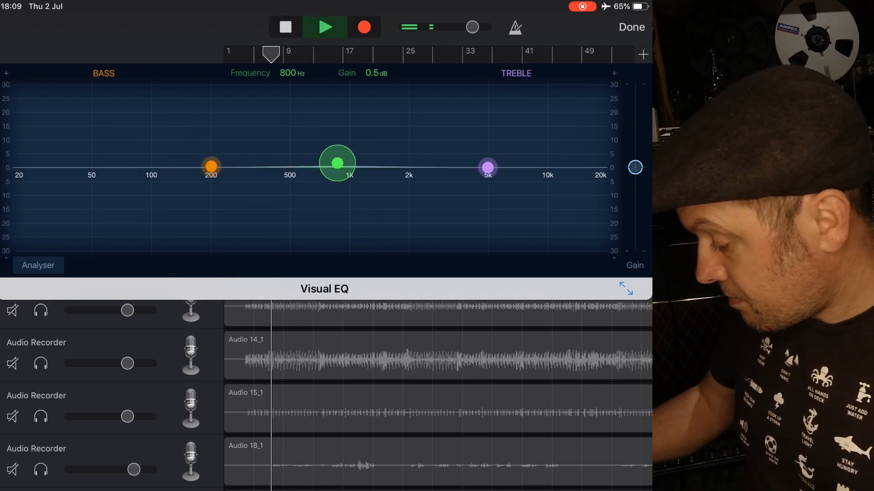
pyautogui.moveTo(336, 163); pyautogui.dragTo(440, 157)
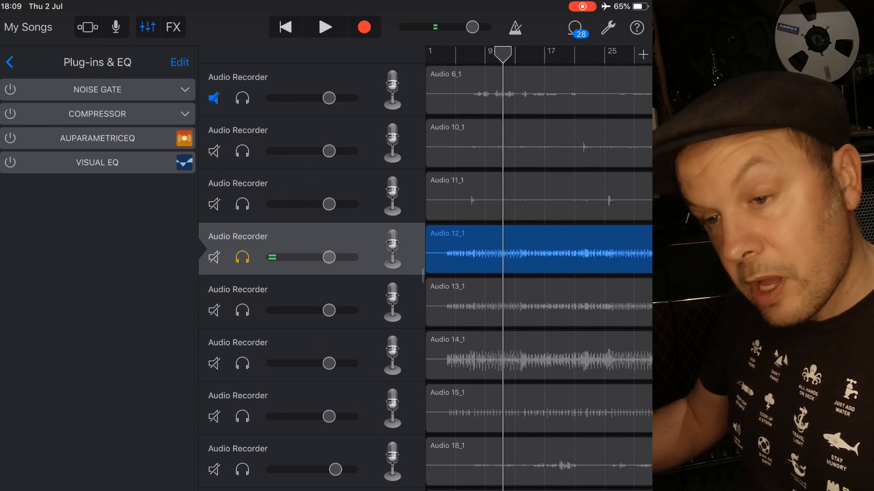
# Switch AUParametricEQ and Visual EQ back on after the bypass comparison.
pyautogui.click(326, 26)
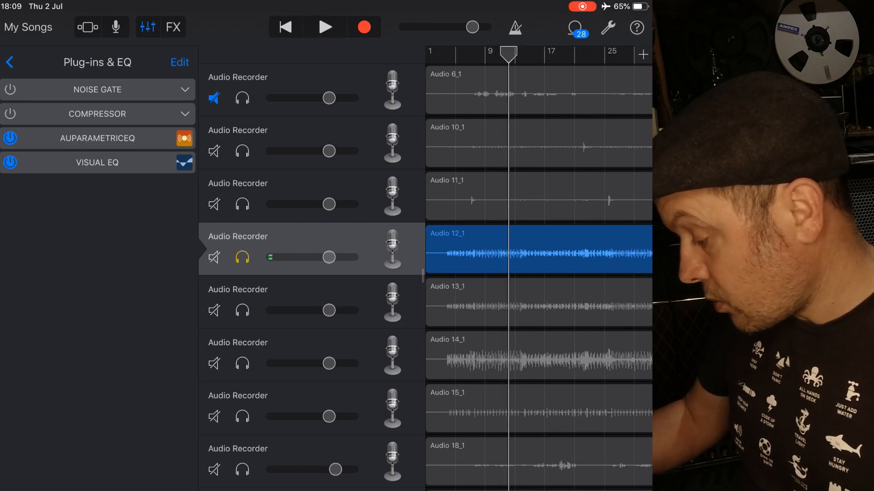
pyautogui.click(325, 26)
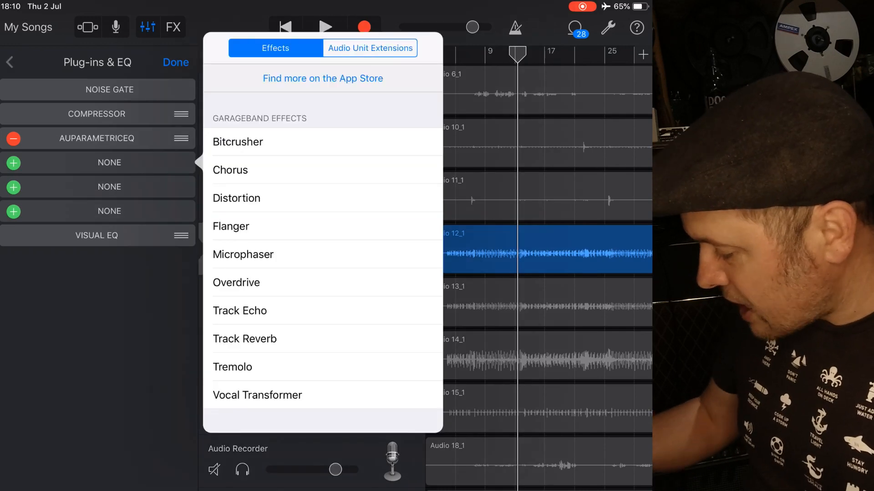
# Add a second AUParametricEQ from the Audio Unit Extensions list, ahead of the Visual EQ.
pyautogui.click(370, 48)
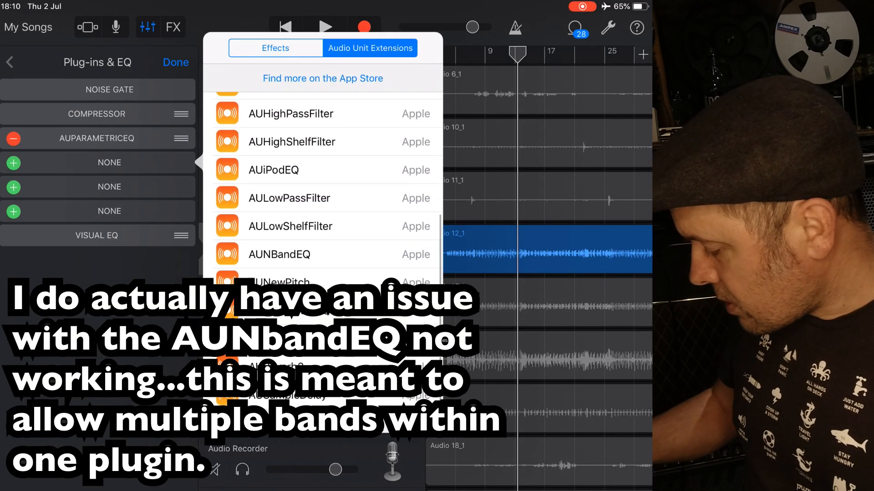
pyautogui.click(279, 254)
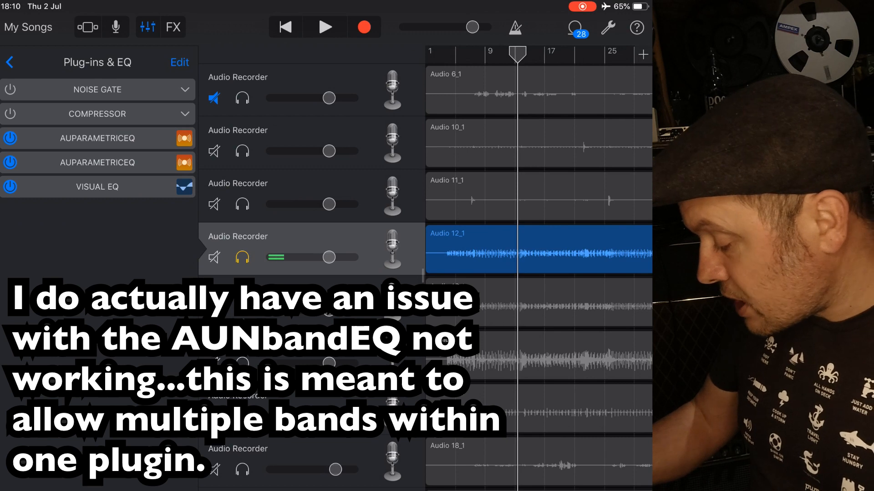